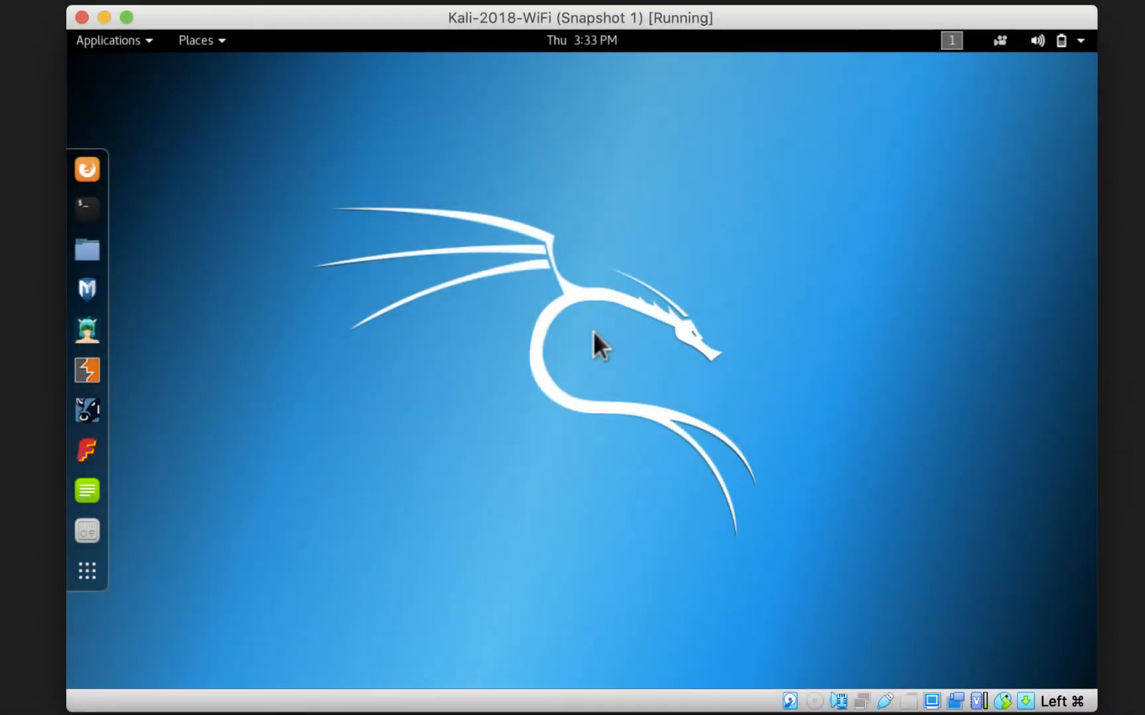
{"action": "mouse_move", "coordinate": [423, 299]}
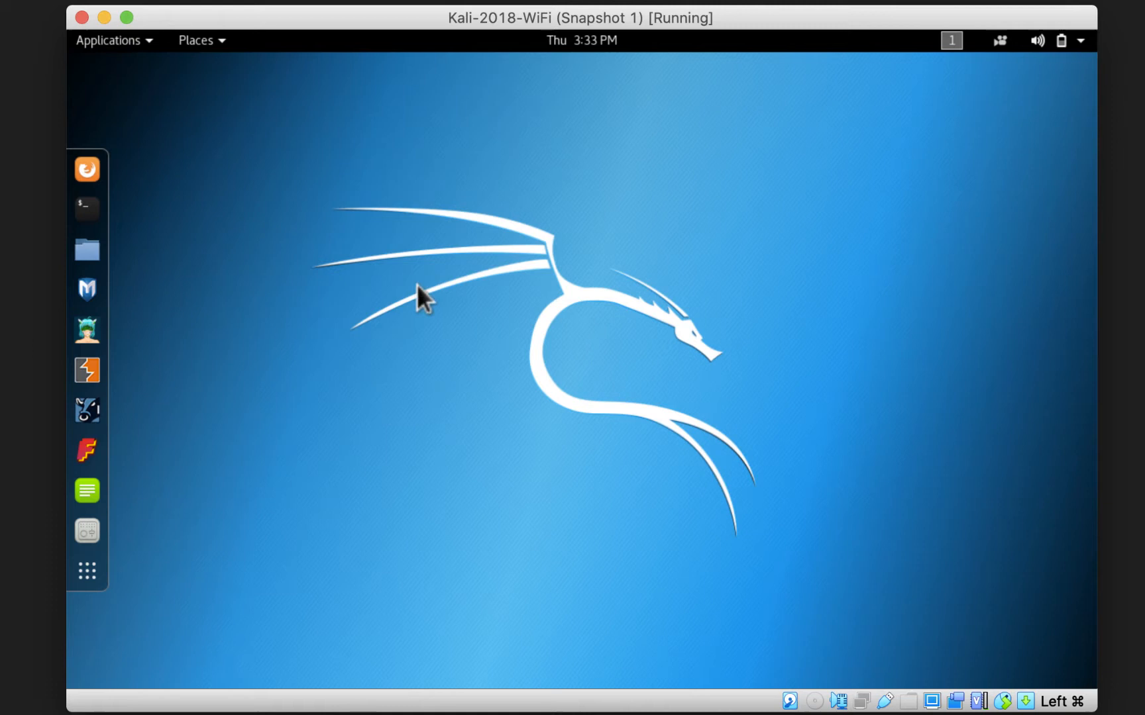
Open a new terminal from the dock and maximize it to fill the desktop
{"action": "left_click", "coordinate": [86, 208]}
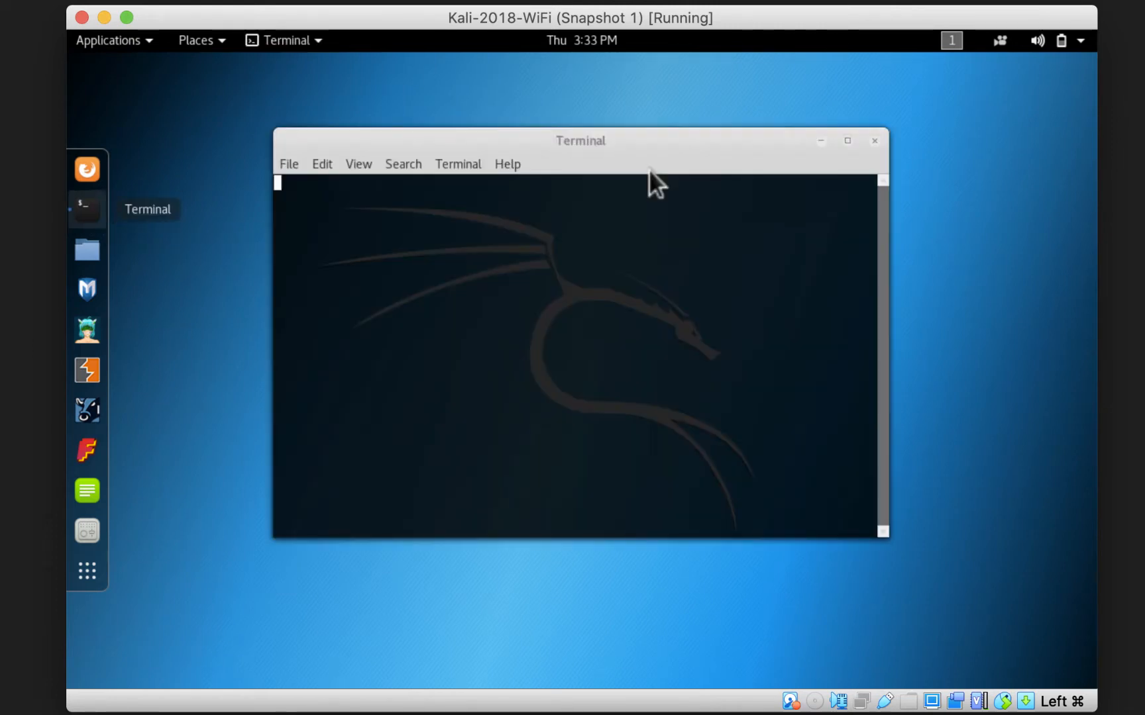
{"action": "left_click", "coordinate": [846, 141]}
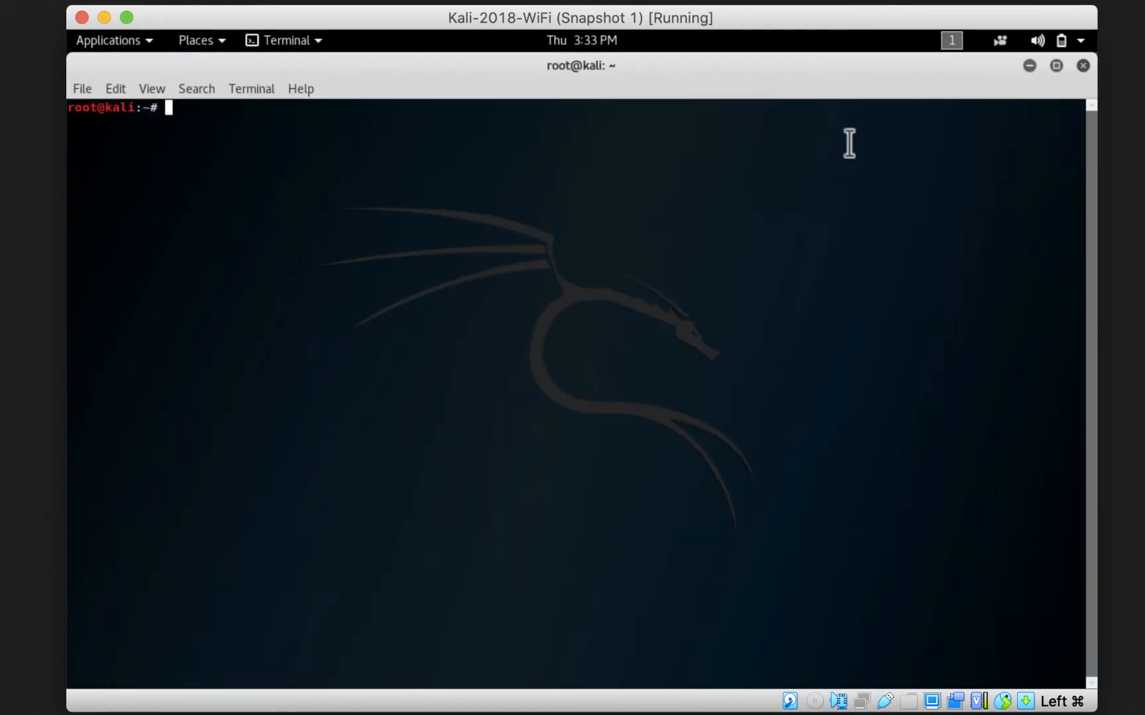
{"action": "mouse_move", "coordinate": [852, 416]}
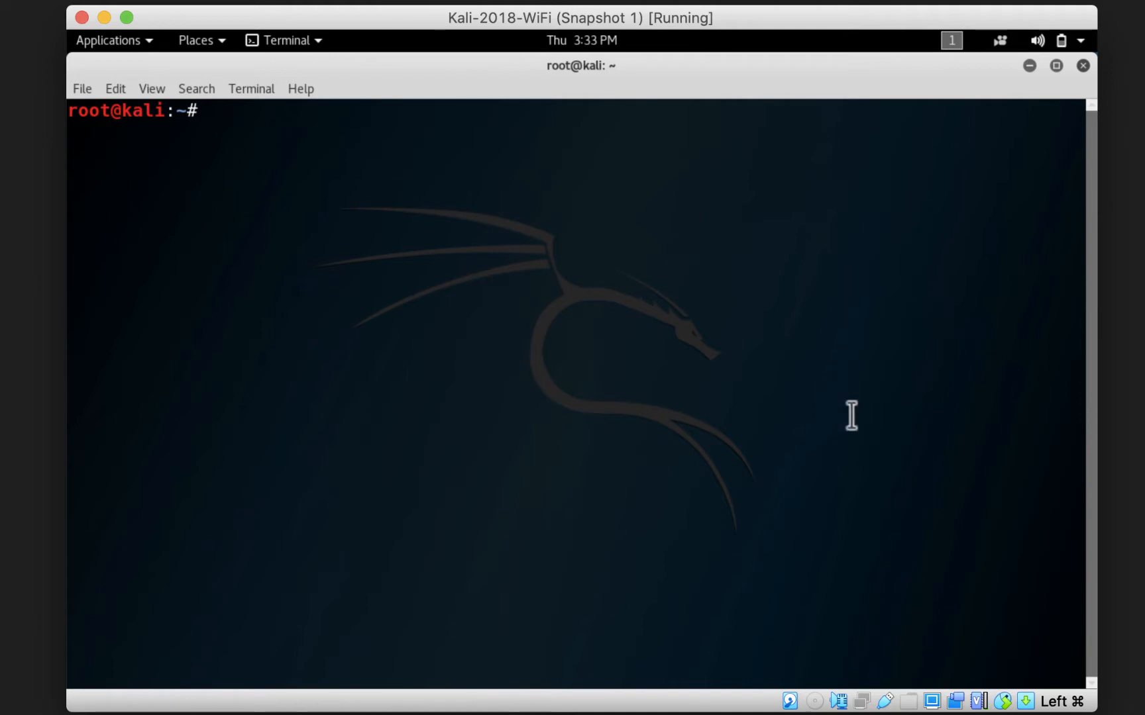
Run airmon-ng, then rerun it until wlan0 (rt2800usb, Ralink RT5572) appears
{"action": "type", "text": "airmon-"}
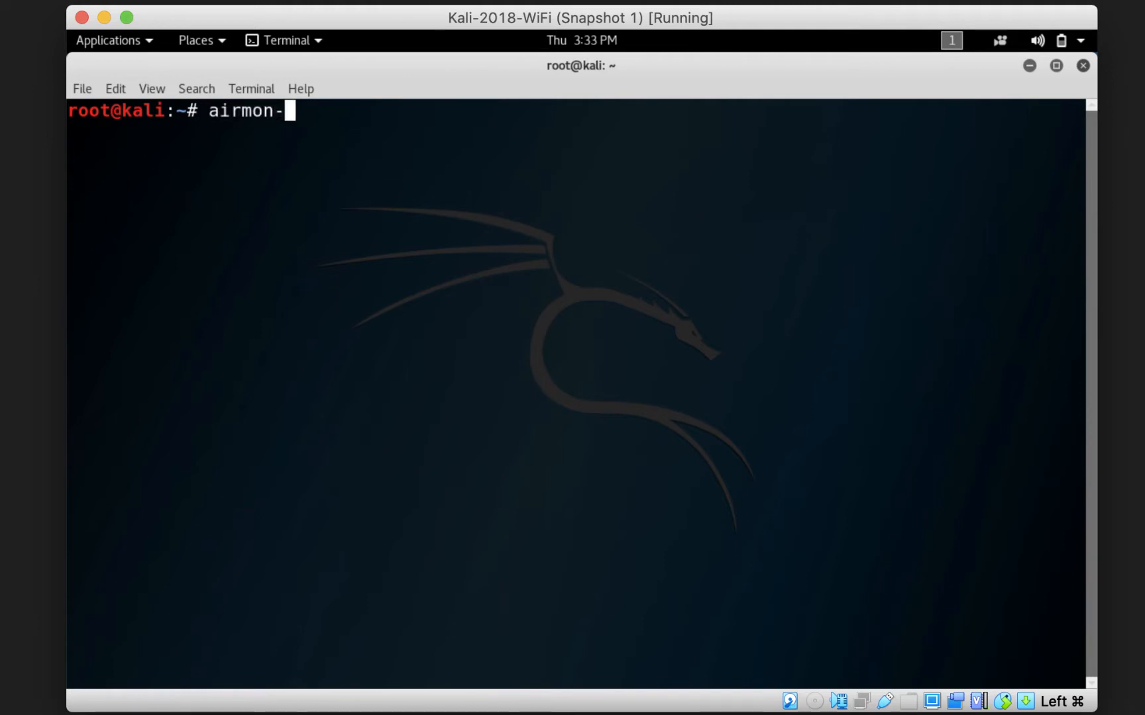
{"action": "key", "text": "Return"}
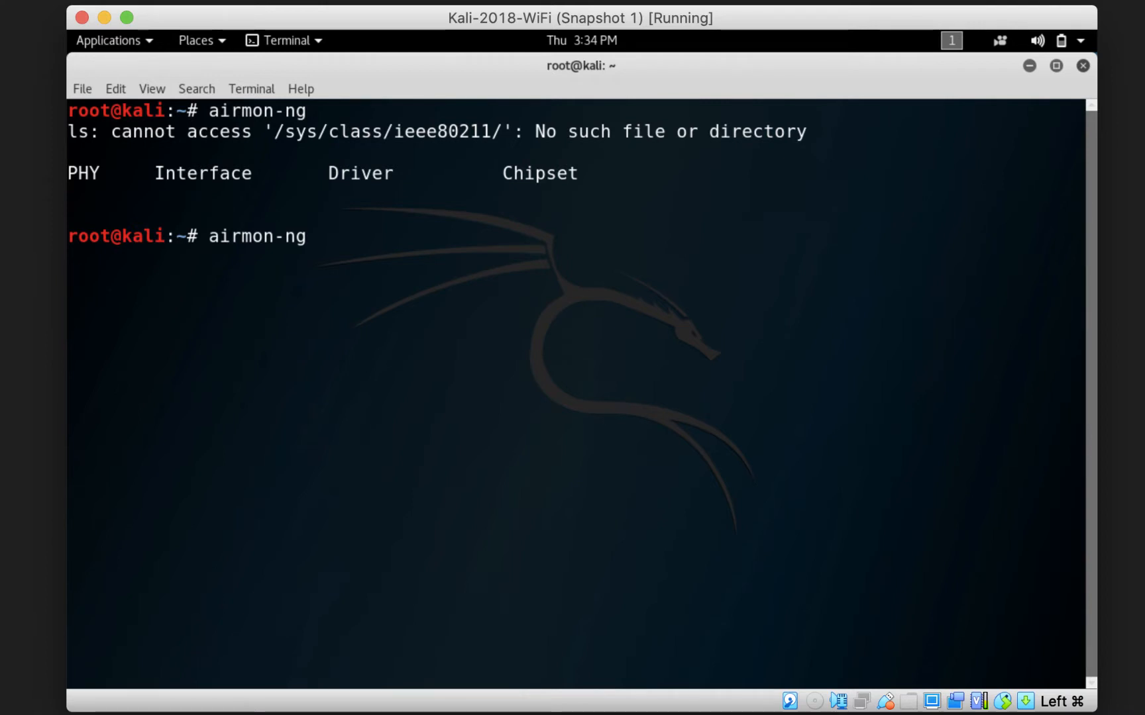
{"action": "key", "text": "Return"}
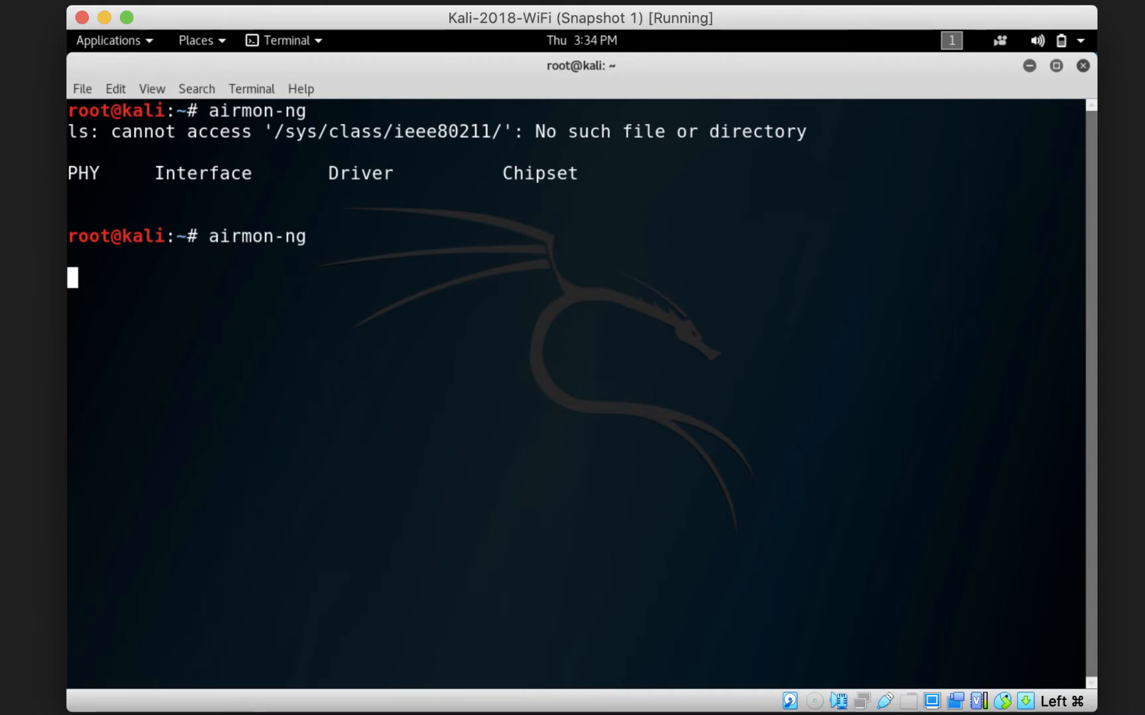
{"action": "key", "text": "Return"}
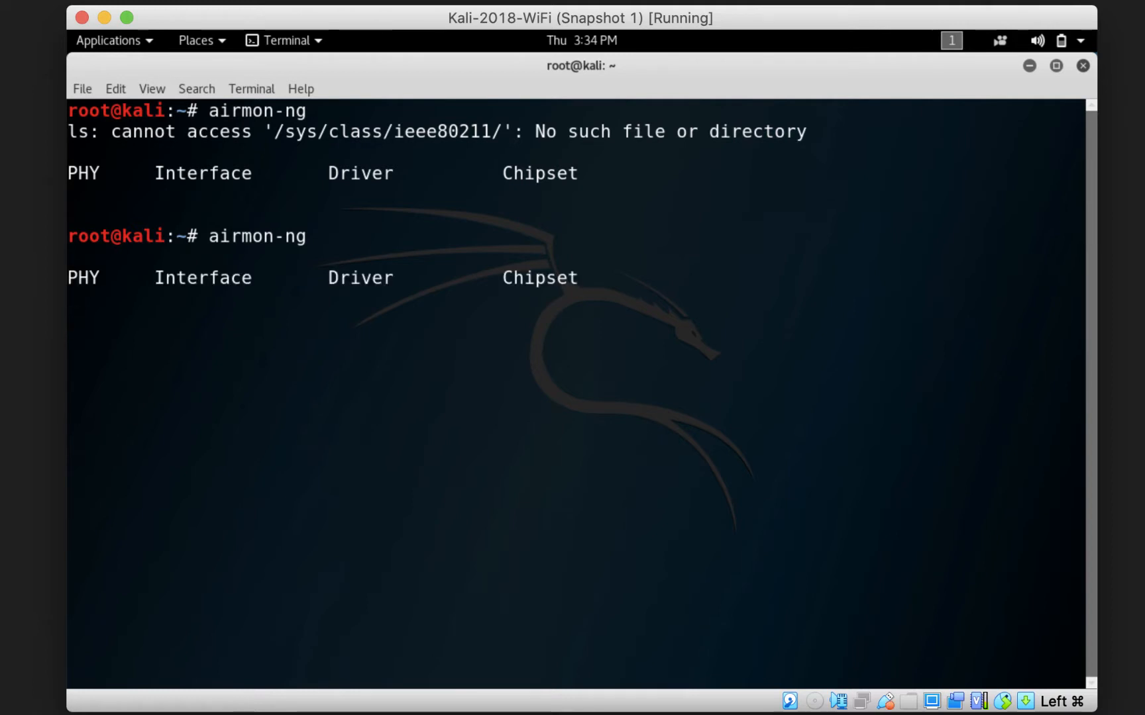
{"action": "key", "text": "Return"}
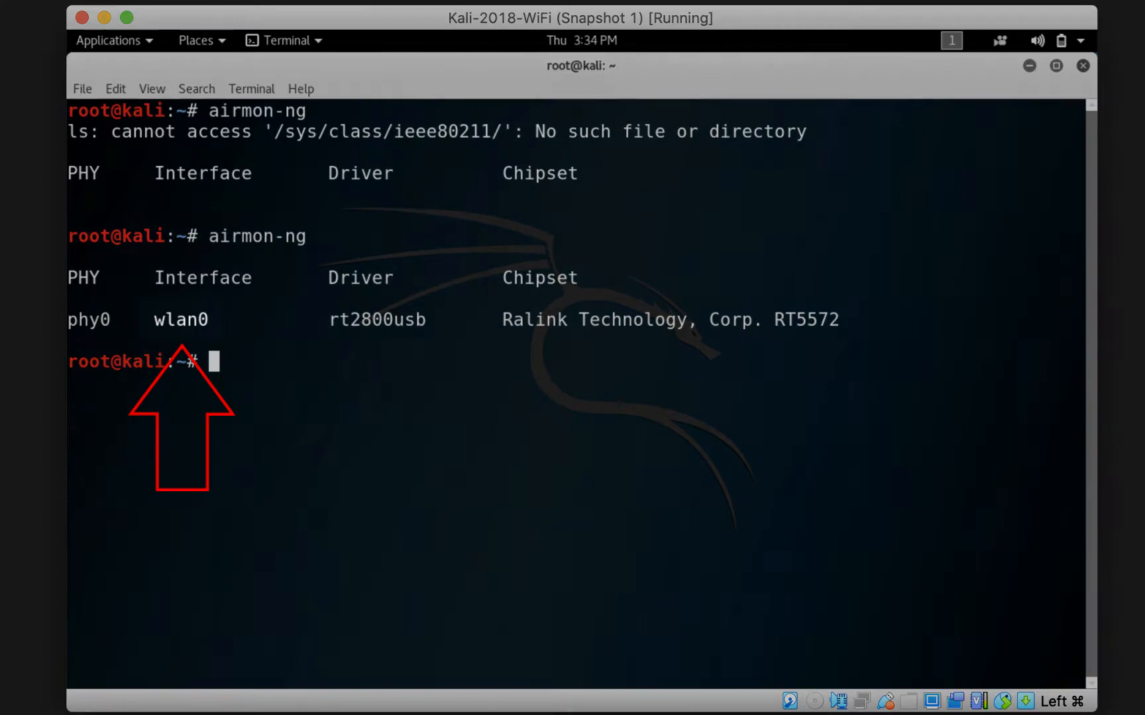
Run 'airmon-ng start wlan0' to create the wlan0mon monitor interface
{"action": "type", "text": "airmon-ng start wlan"}
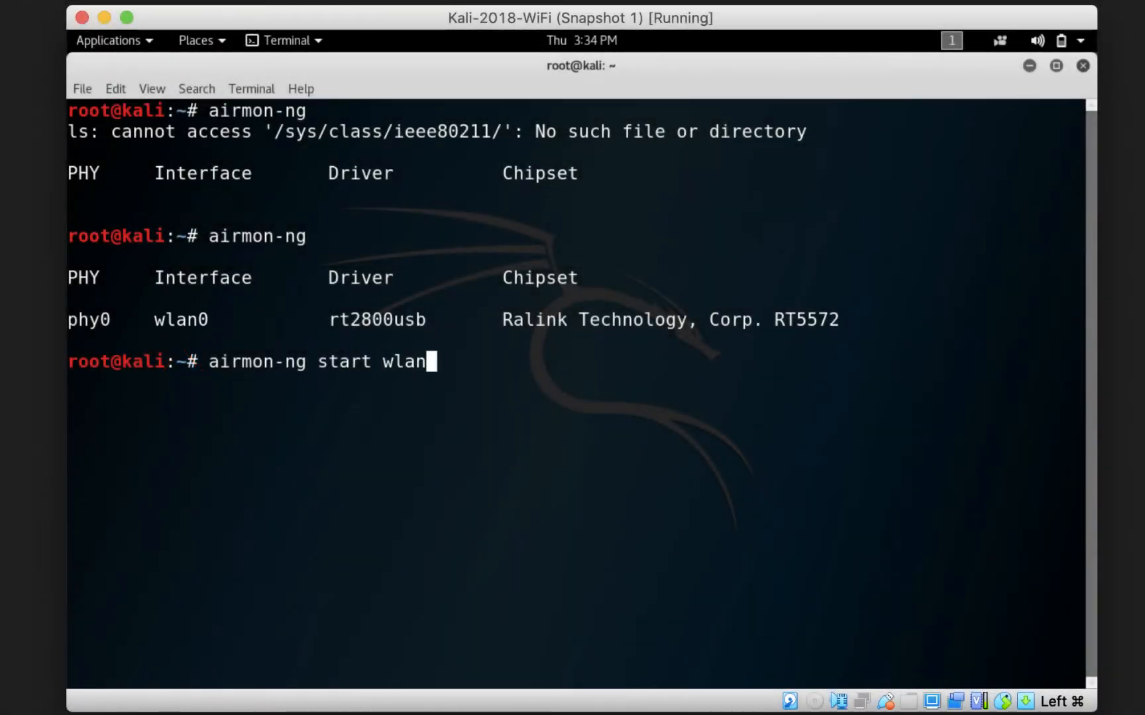
{"action": "type", "text": "0"}
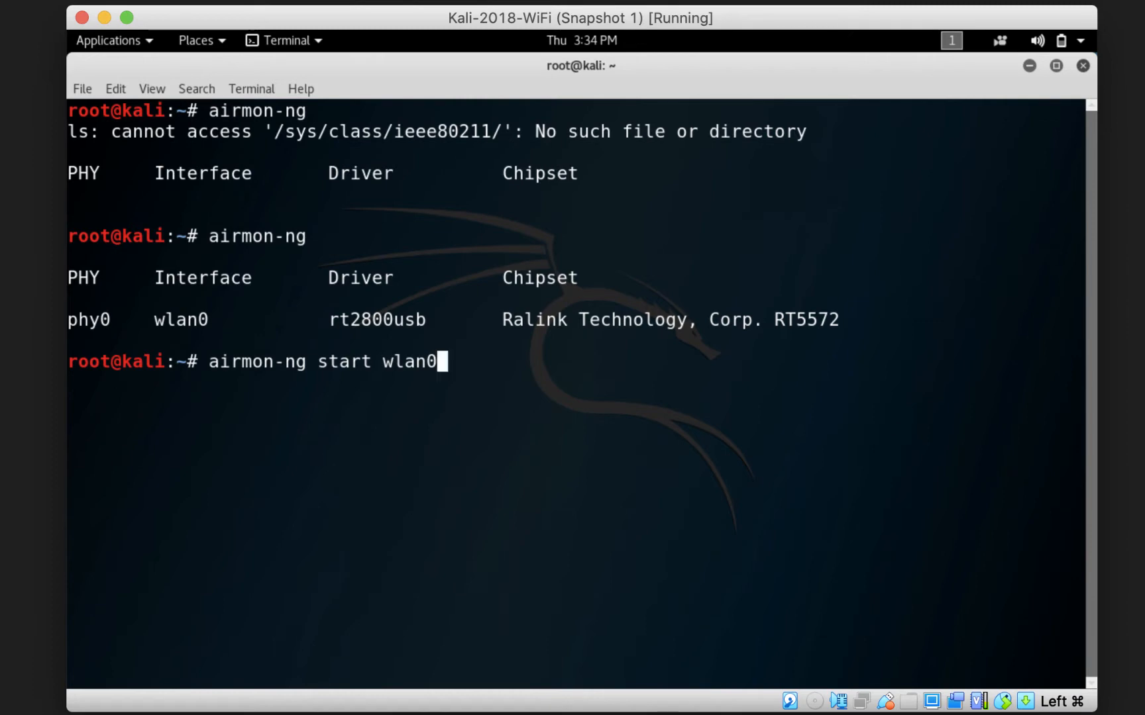
{"action": "key", "text": "Return"}
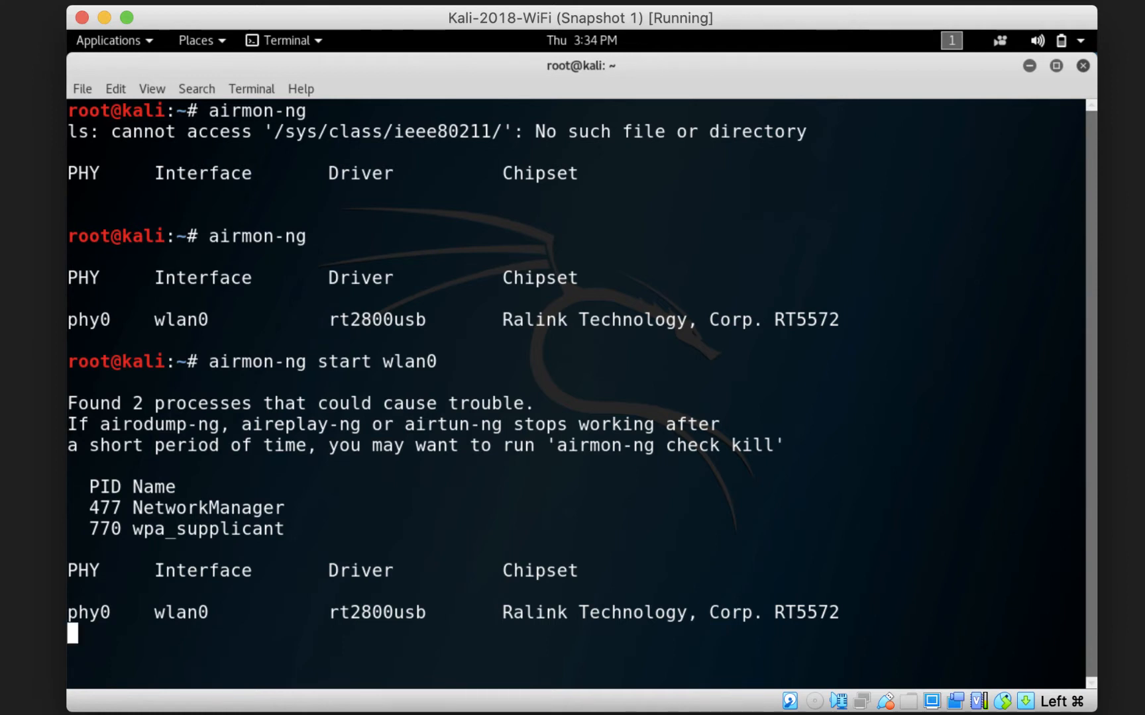
{"action": "key", "text": "Return"}
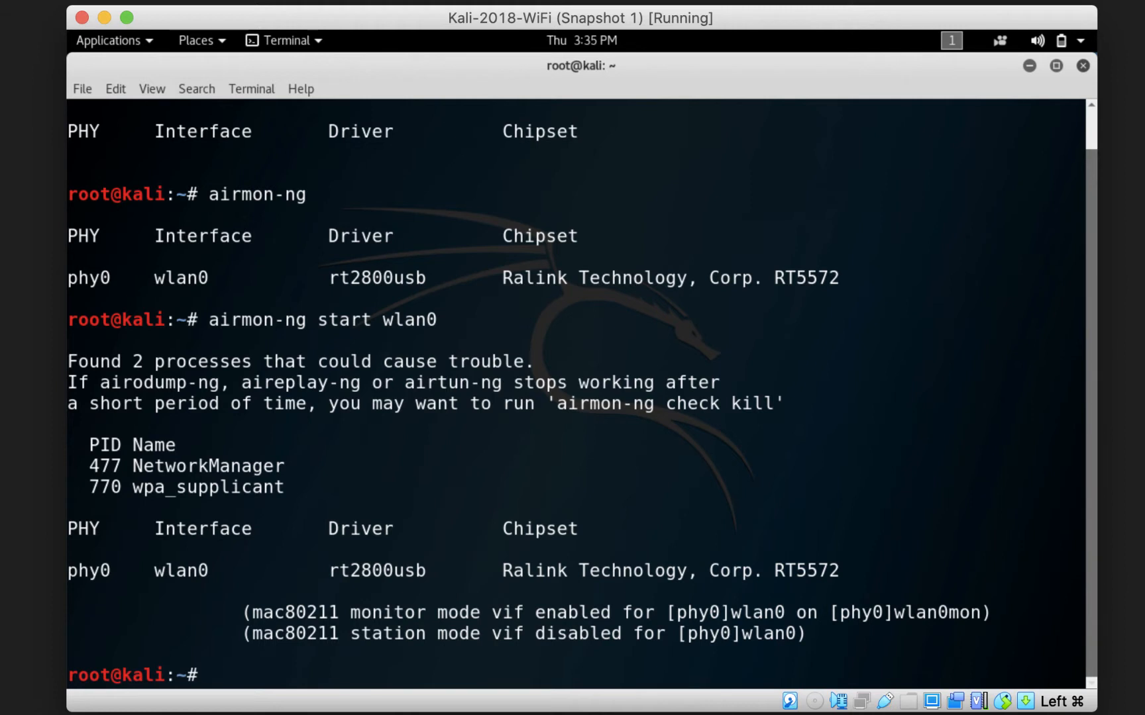
Run 'airodump-ng wlan0mon' to scan nearby access points, including TMS on channel 11
{"action": "type", "text": "airodum"}
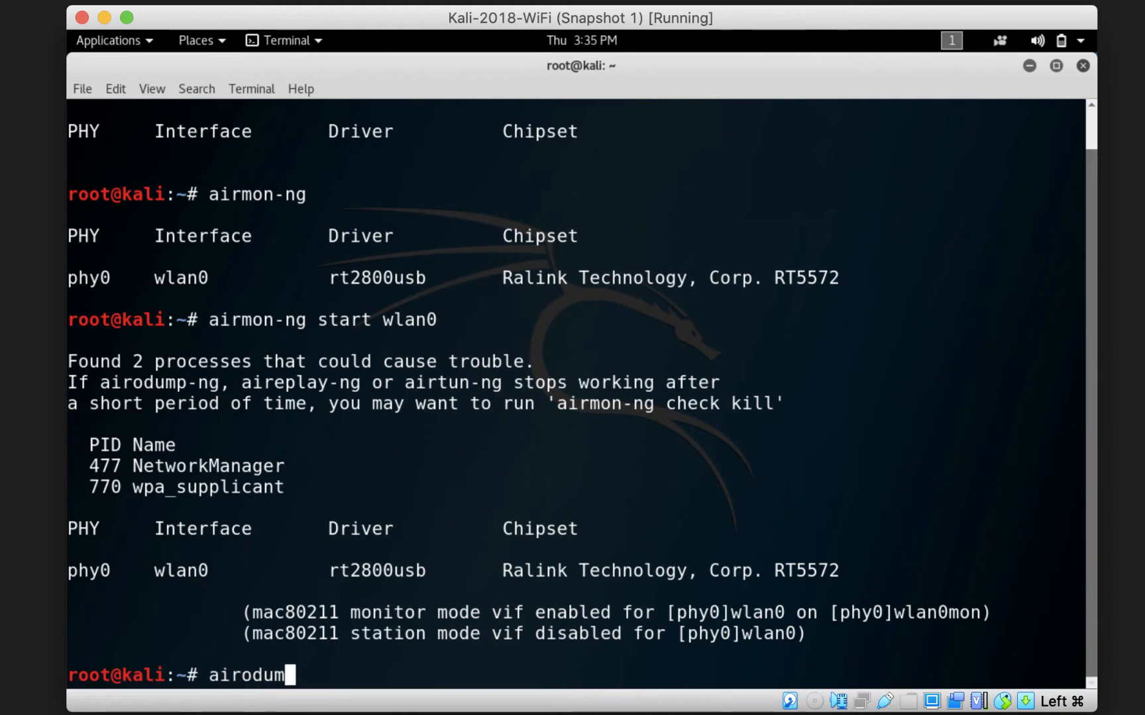
{"action": "type", "text": "p-ng wla"}
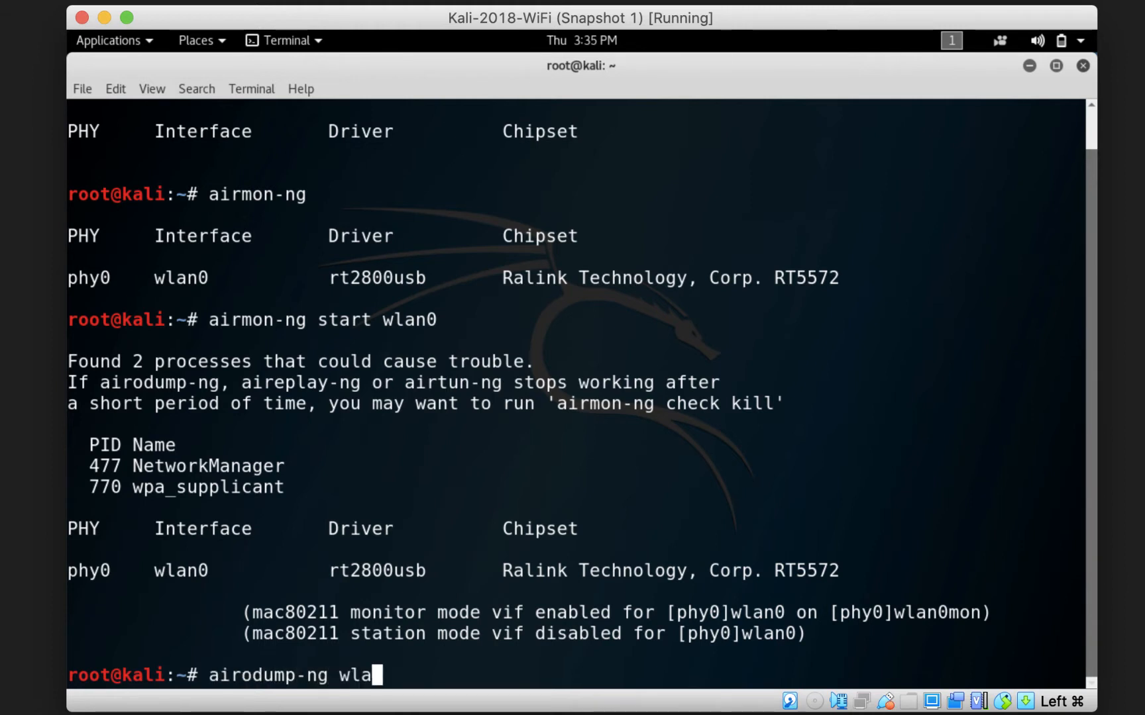
{"action": "type", "text": "n0mon"}
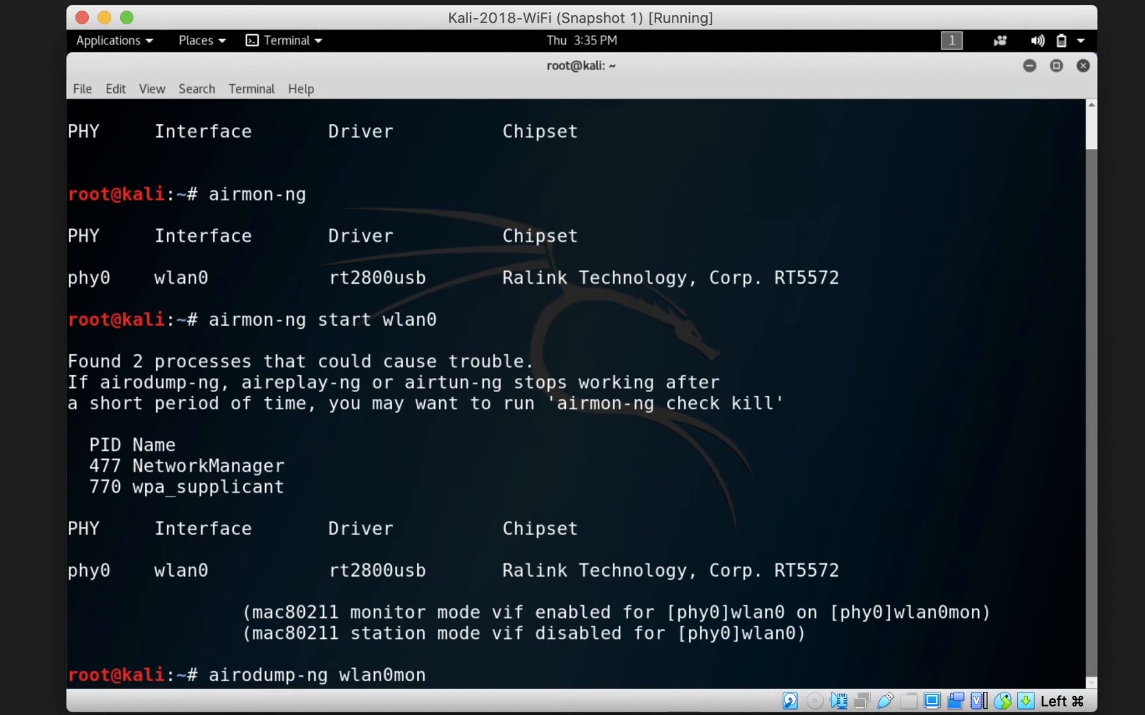
{"action": "key", "text": "Return"}
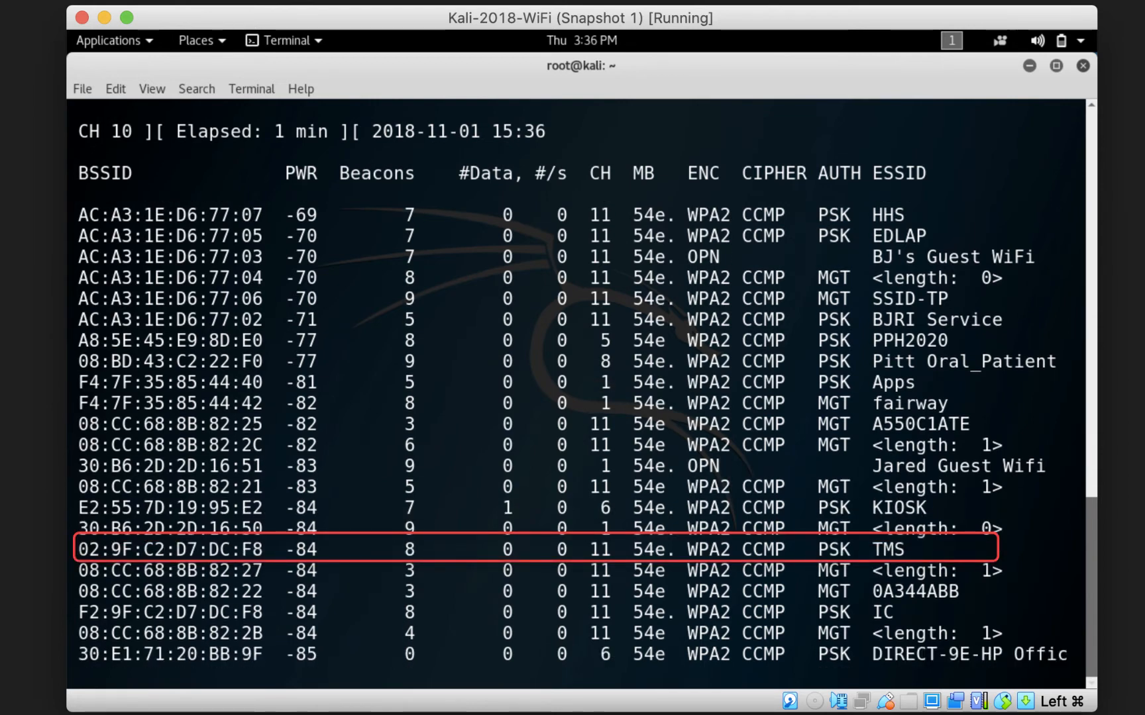
Pause the airodump-ng list and select the OPN value for BJ's Guest WiFi
{"action": "key", "text": "space"}
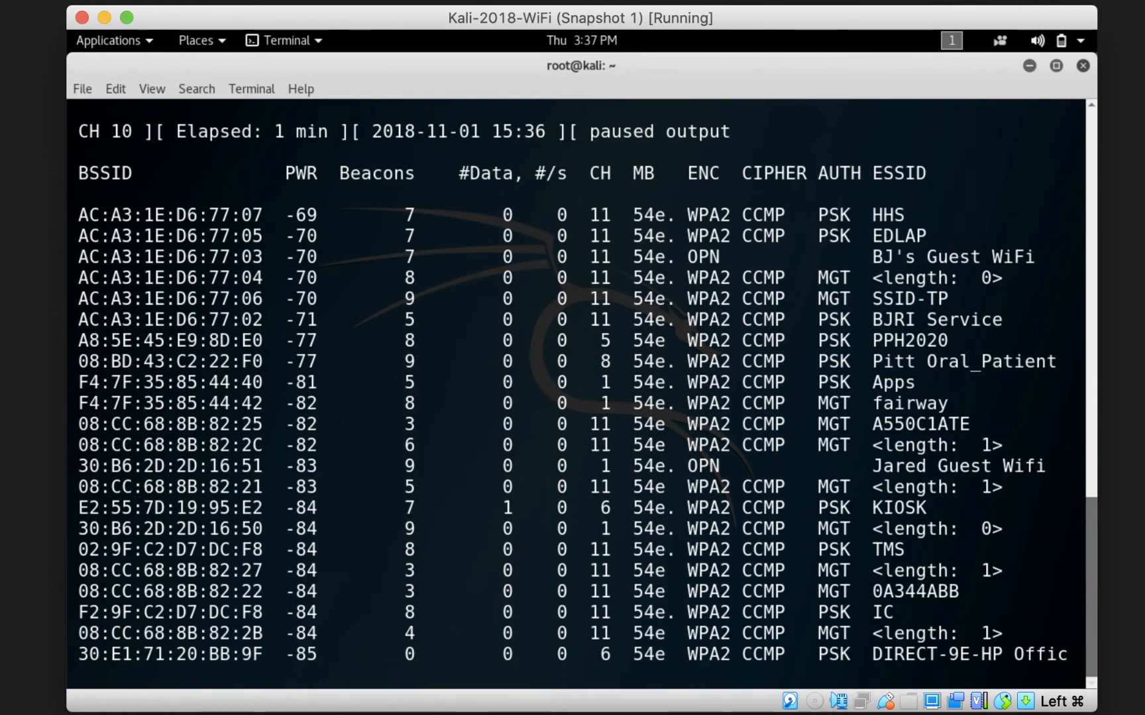
{"action": "double_click", "coordinate": [658, 131]}
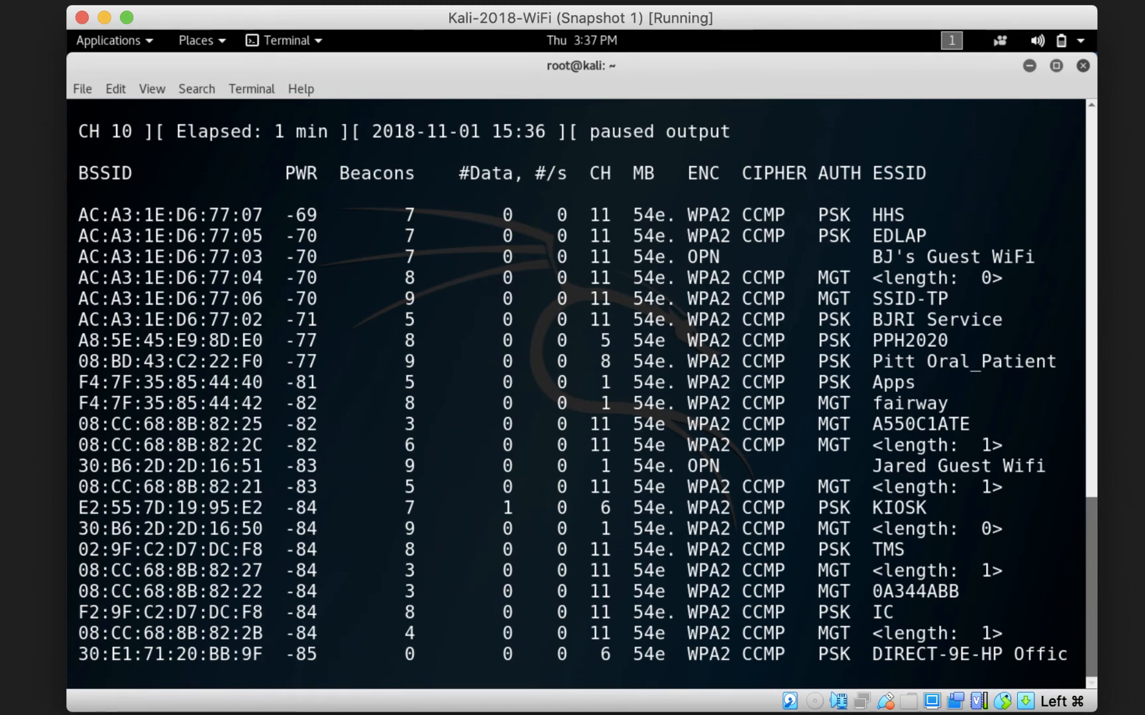
{"action": "double_click", "coordinate": [703, 256]}
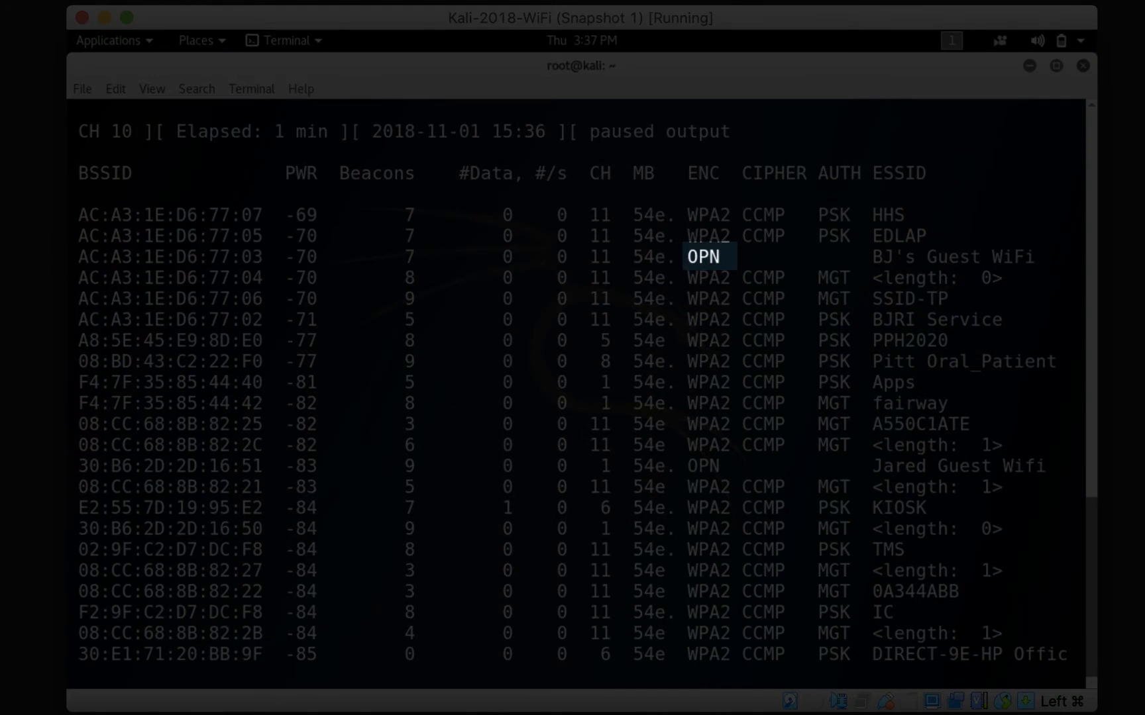